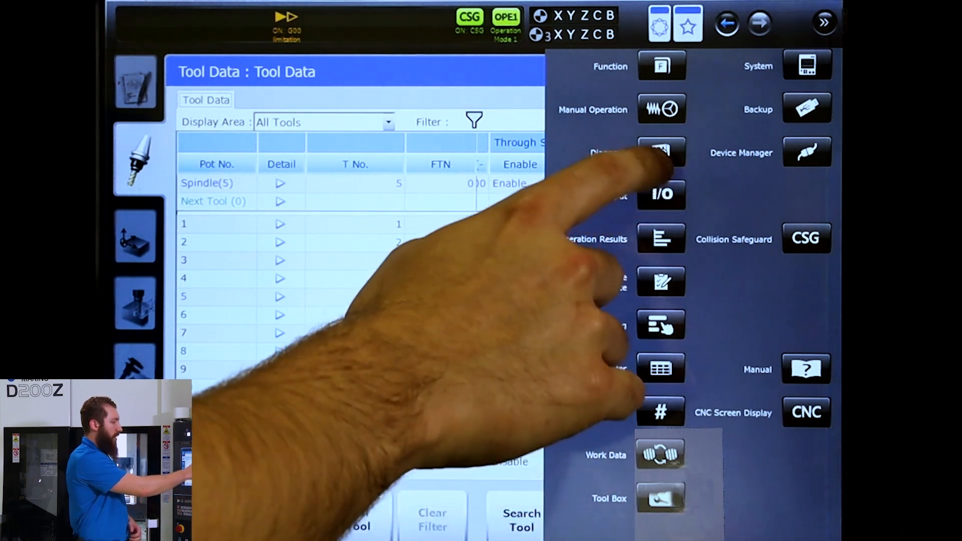
Open Diagnosis from the CELOS app menu to show the Machine Condition interlock listing.
{"action": "left_click", "coordinate": [661, 152]}
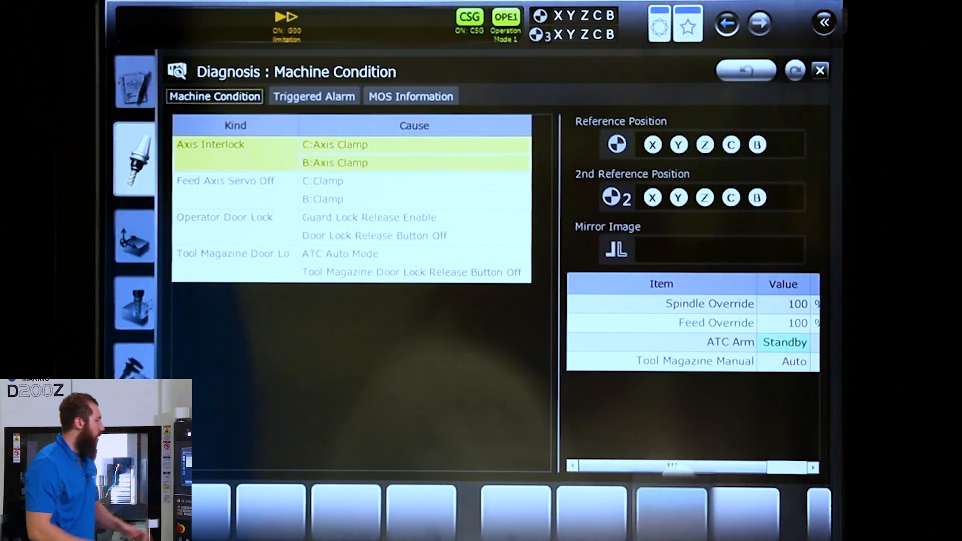
{"action": "left_click", "coordinate": [313, 96]}
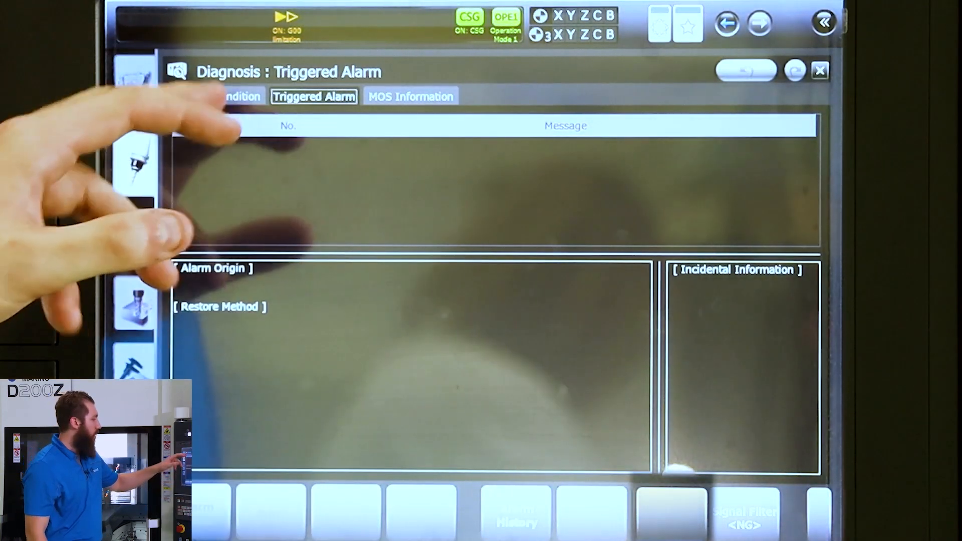
{"action": "left_click", "coordinate": [214, 96]}
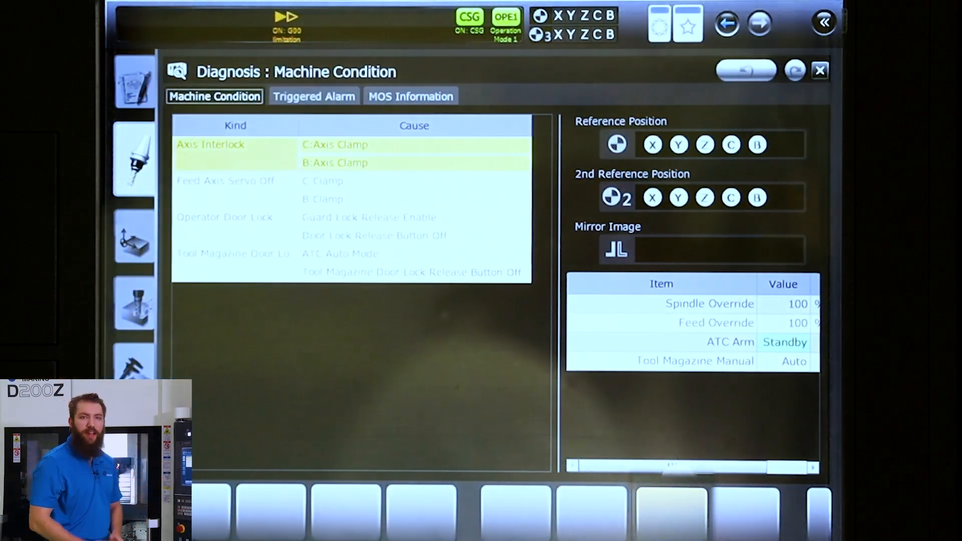